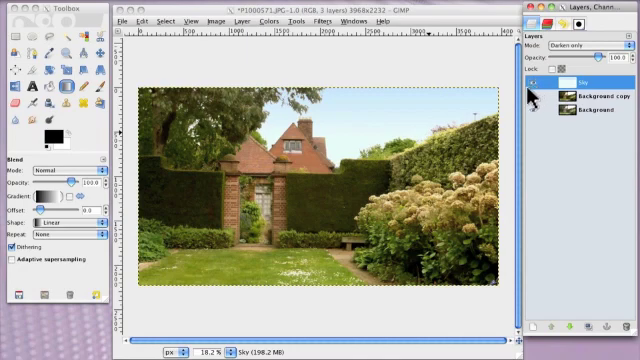
mouse_move(530, 93)
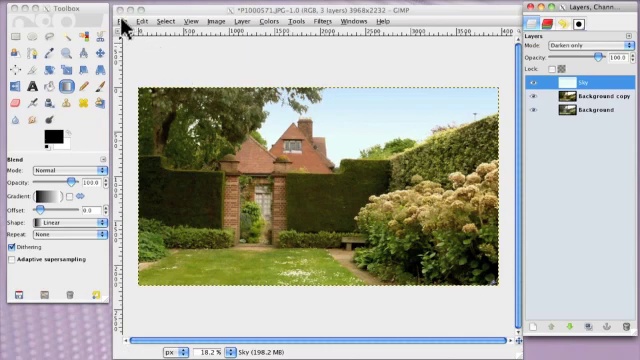
Open the garden photo P1000571.JPG as a new image
left_click(123, 22)
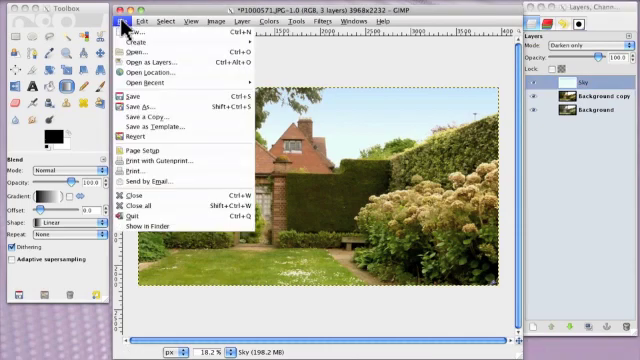
left_click(133, 52)
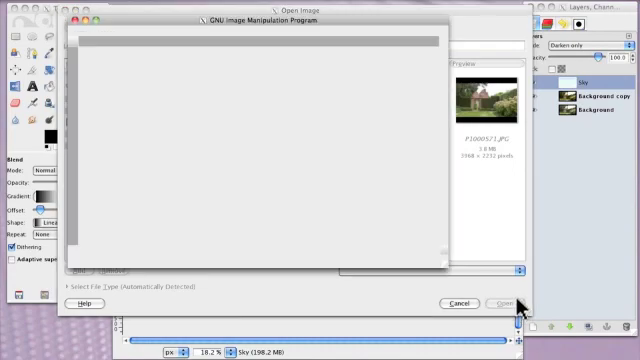
left_click(500, 305)
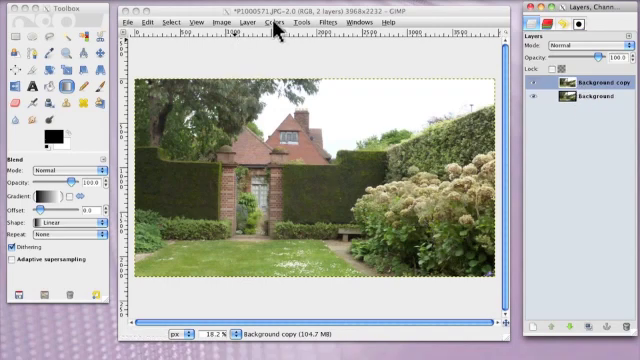
Open Colors > Levels and check the Channel dropdown, keeping the Value channel
left_click(268, 22)
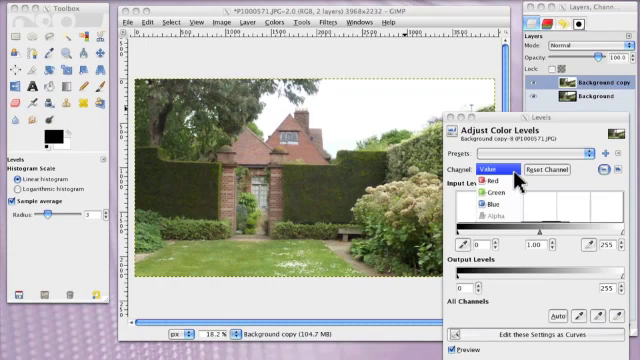
left_click(490, 169)
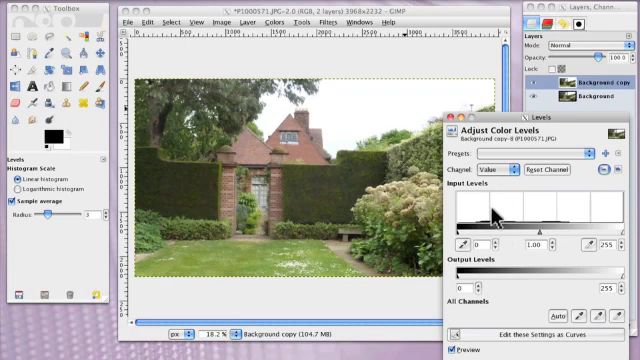
mouse_move(500, 230)
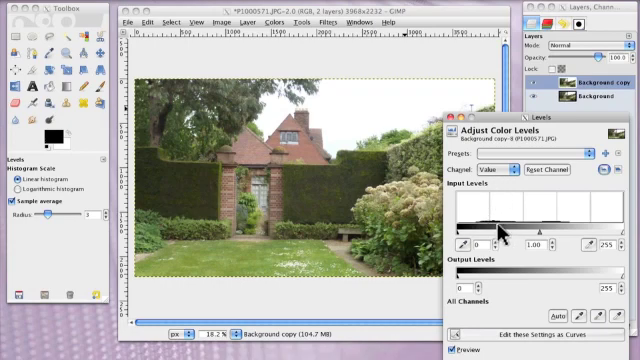
mouse_move(468, 235)
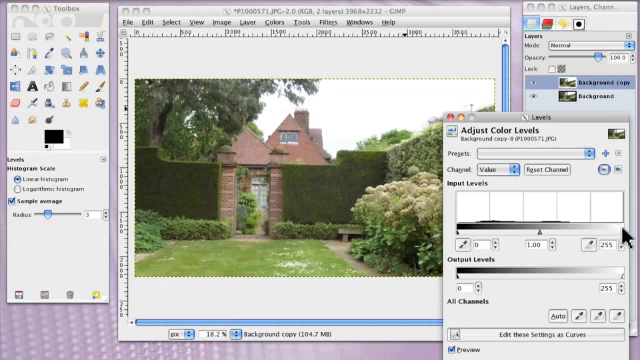
mouse_move(621, 230)
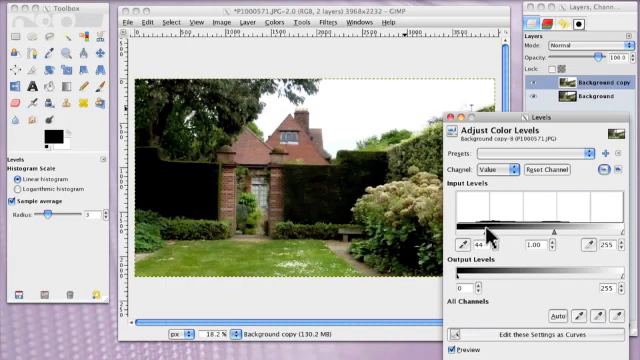
Set the Levels black input to 11 and gamma 0.91, toggling Preview to compare
left_click_drag(615, 228, 615, 231)
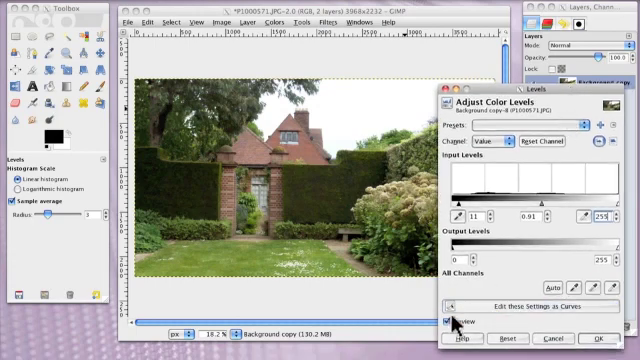
left_click(446, 320)
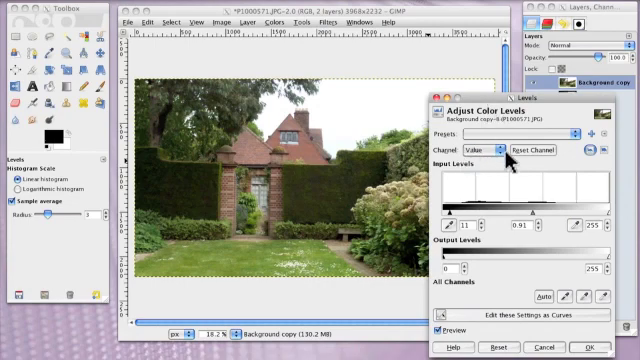
Switch Levels to the Red channel and set its white input level to 239
left_click(493, 149)
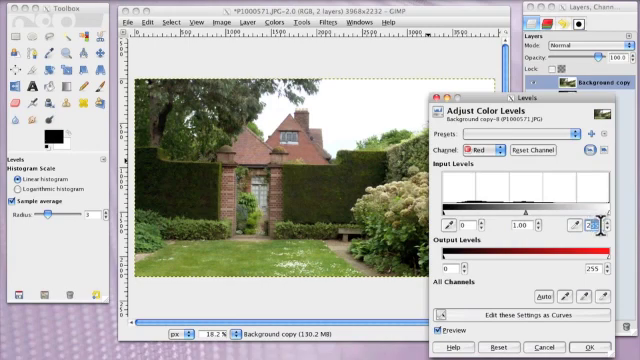
type("239")
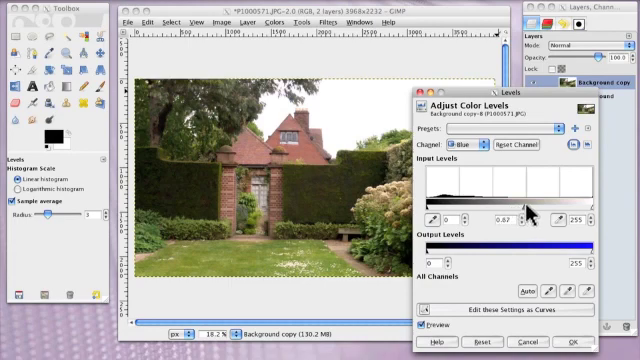
Set the Blue channel midtones to 0.87, compare with Preview, and apply Levels
left_click_drag(545, 212, 510, 212)
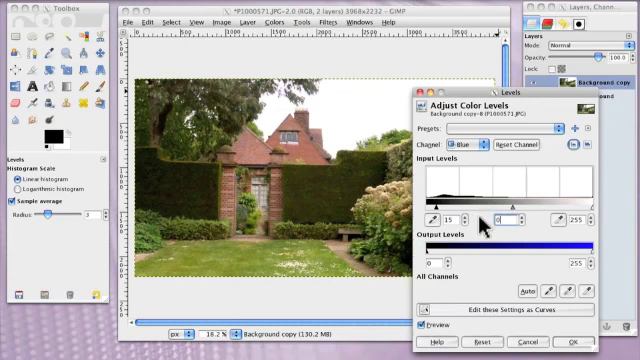
type("0.87")
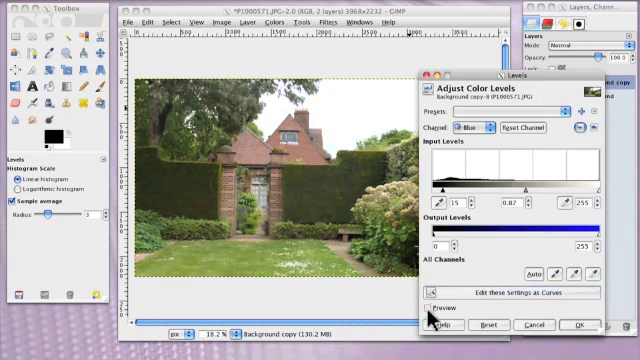
left_click(431, 308)
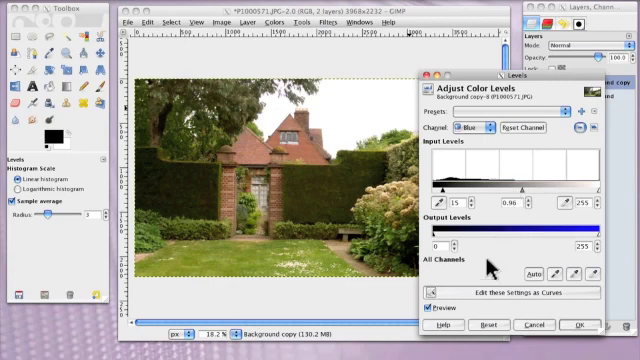
mouse_move(318, 215)
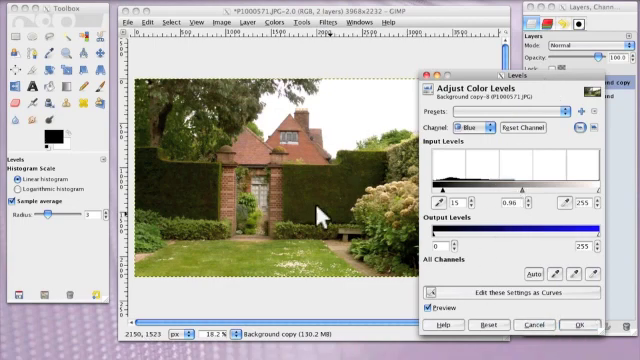
left_click(578, 326)
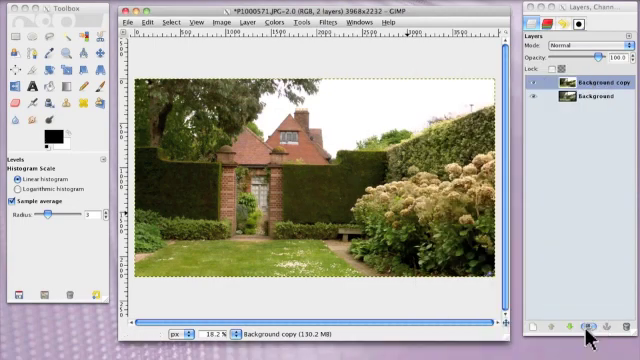
mouse_move(370, 85)
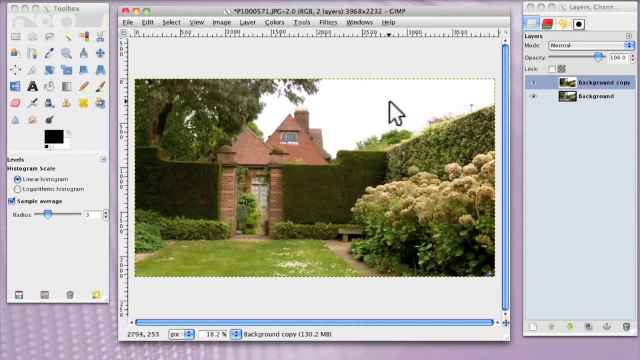
mouse_move(375, 148)
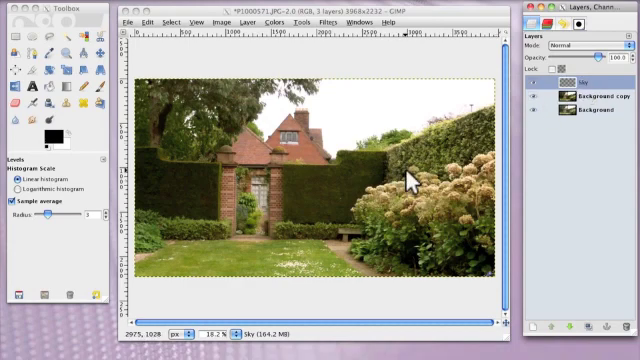
mouse_move(408, 168)
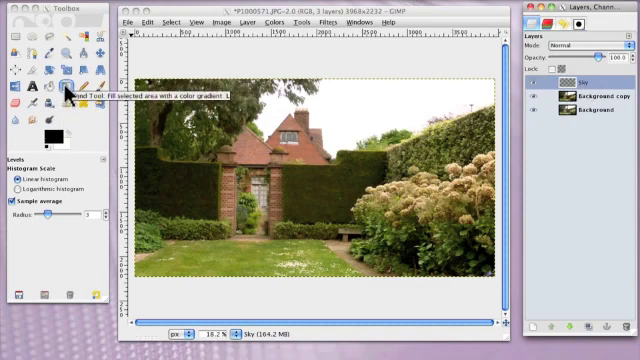
mouse_move(58, 180)
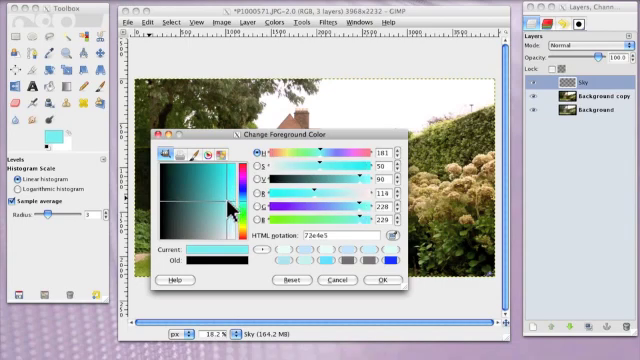
Pick a pale cyan-blue shade as the foreground colour
left_click(210, 200)
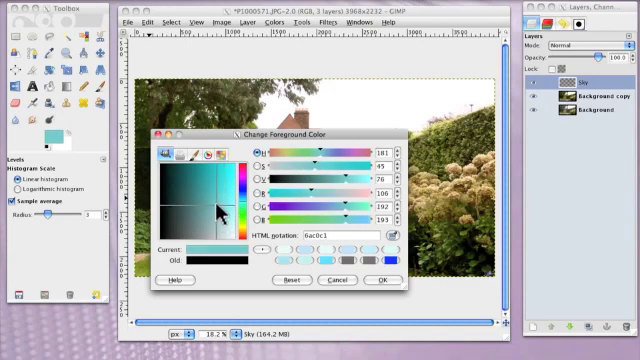
left_click(193, 208)
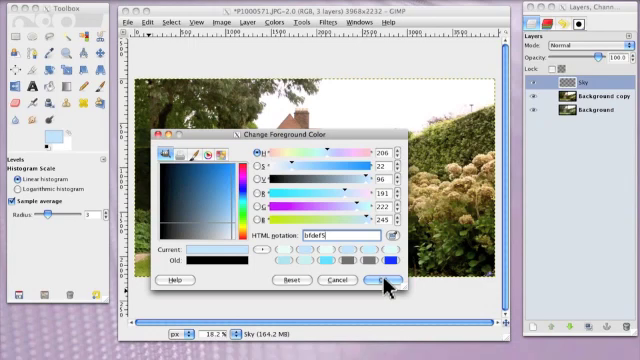
Confirm the pale blue foreground and enter 'f7' in the background colour's hex field
left_click(383, 281)
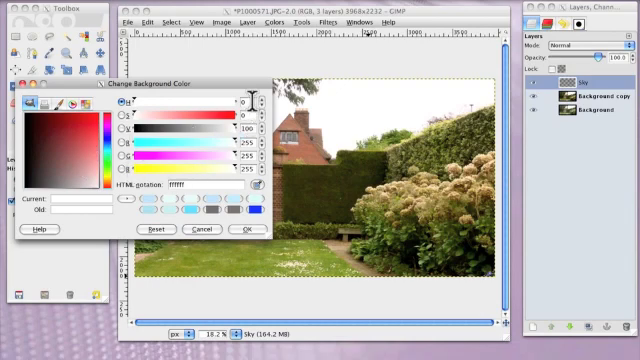
left_click(195, 187)
type("e9")
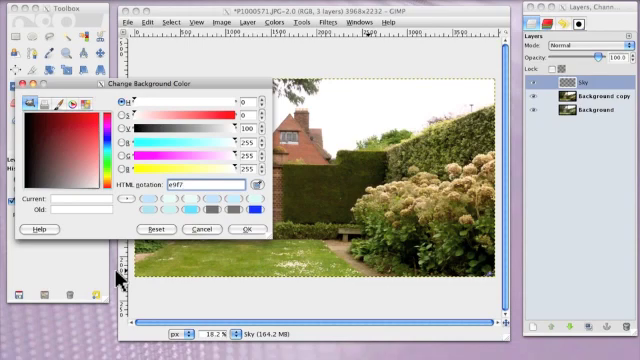
type("f7")
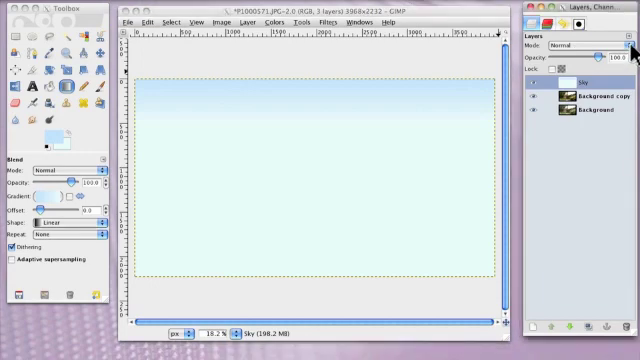
Set the Sky layer's blend mode to Darken only
left_click(588, 44)
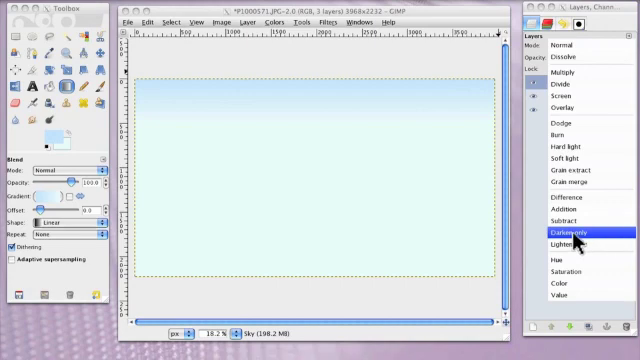
left_click(575, 232)
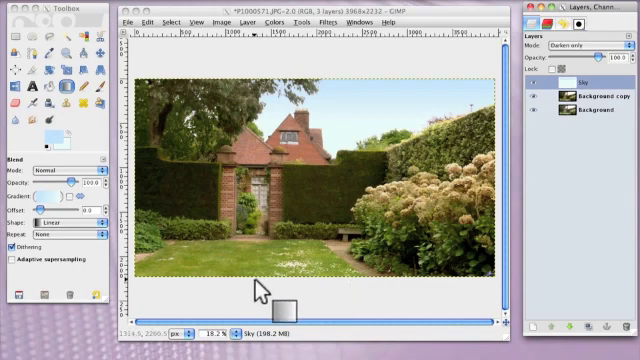
mouse_move(260, 289)
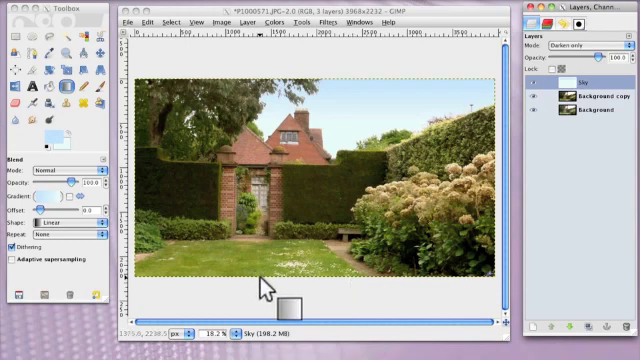